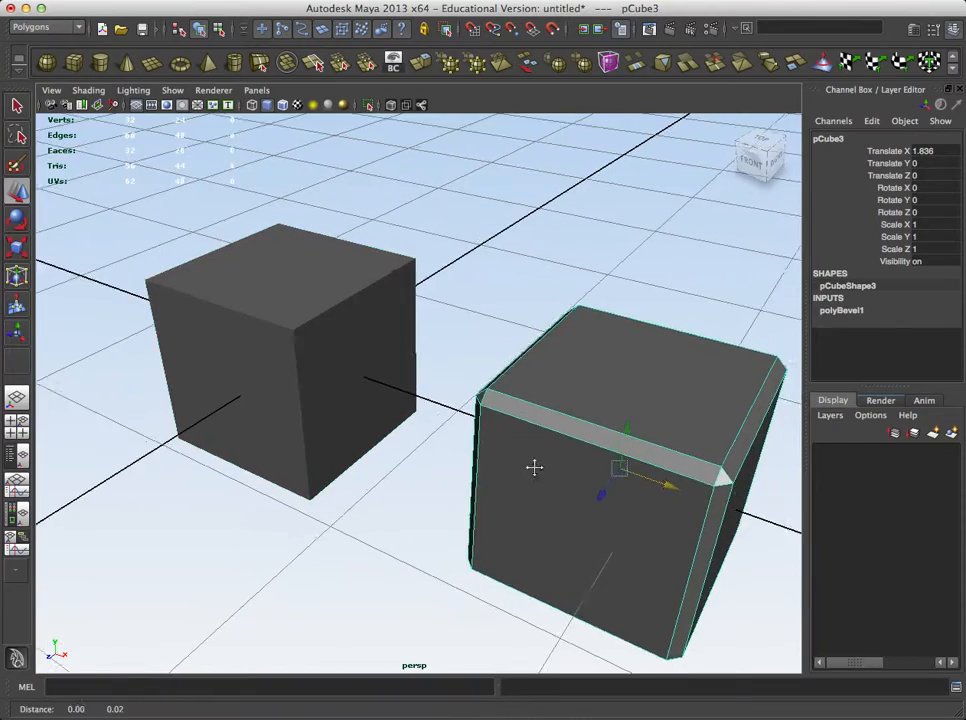
Step: Bevel the selected vertical cube edge with Edit Mesh > Bevel, giving a wide 0.5 chamfer
{"action": "left_click_drag", "start_coordinate": [535, 467], "coordinate": [470, 442]}
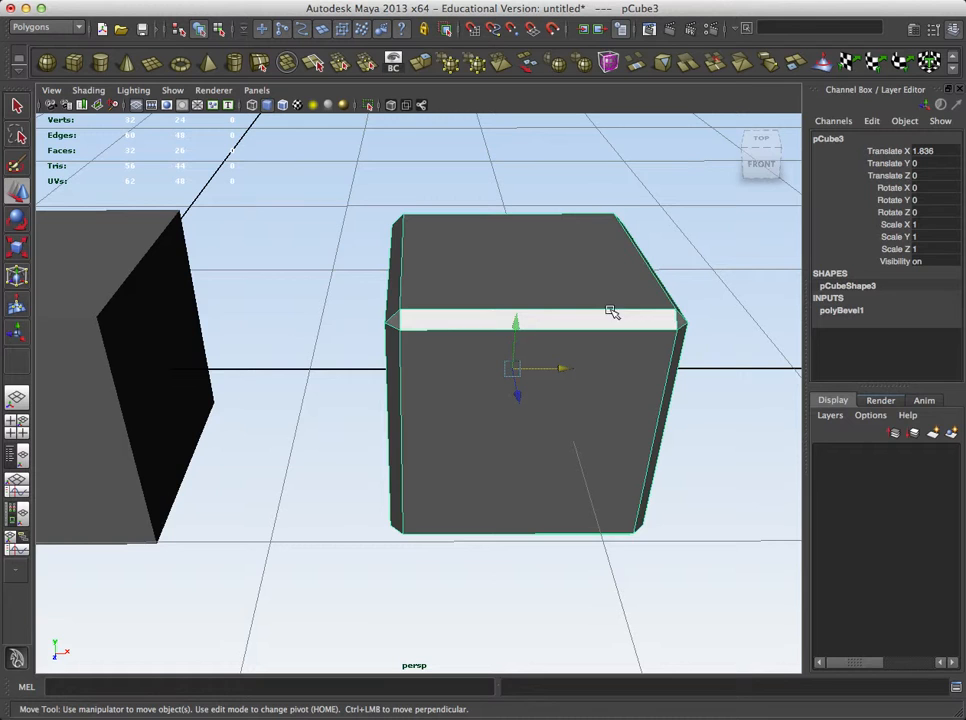
{"action": "mouse_move", "coordinate": [574, 330]}
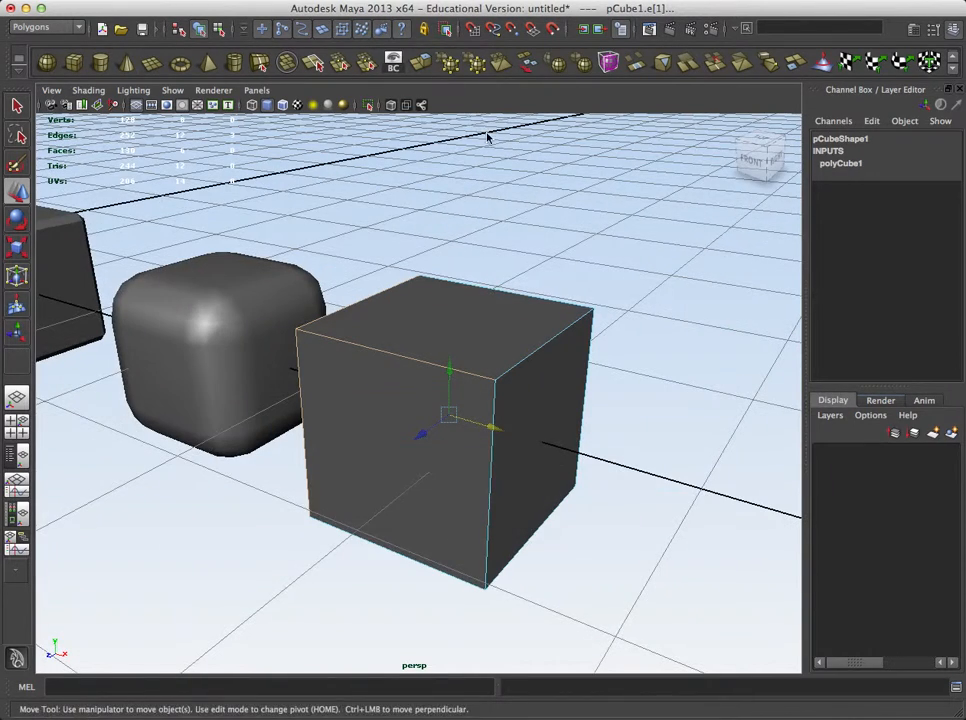
{"action": "key", "text": "space"}
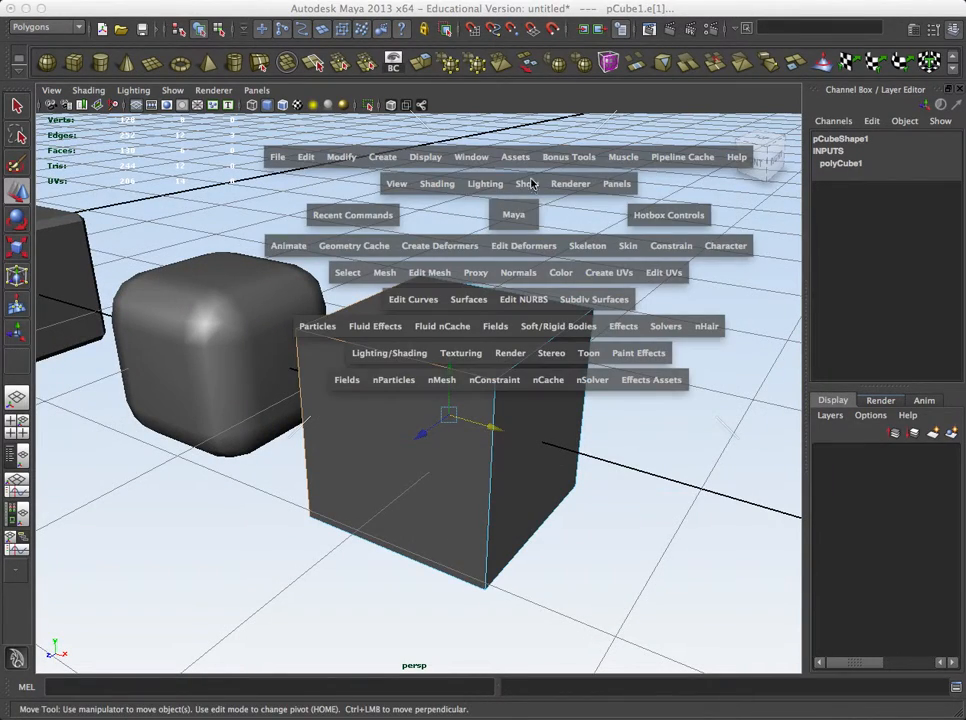
{"action": "mouse_move", "coordinate": [530, 272]}
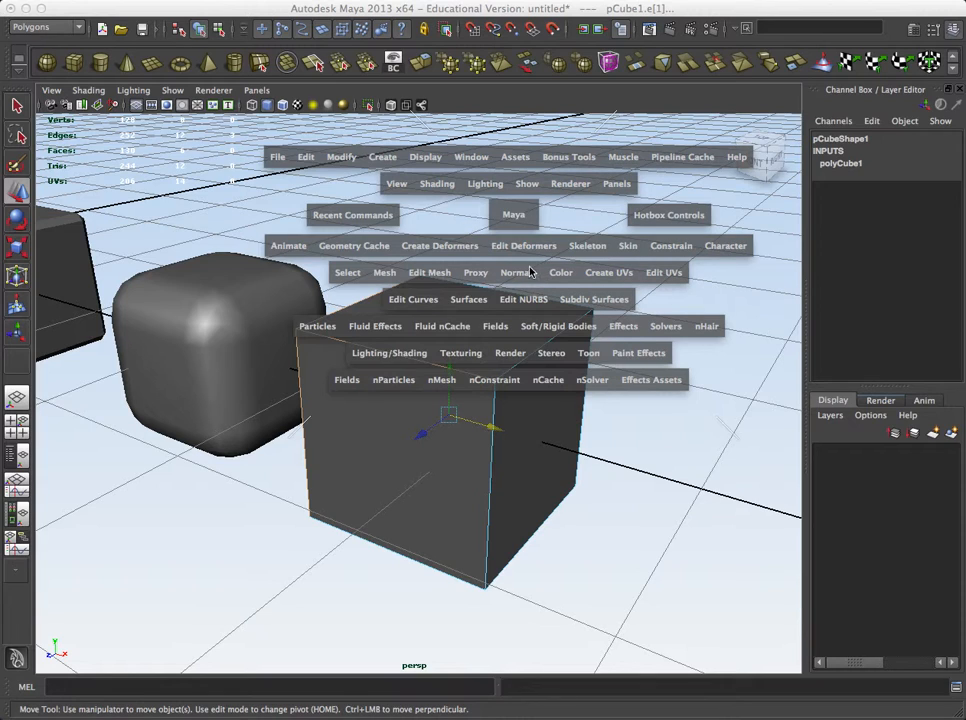
{"action": "mouse_move", "coordinate": [447, 300]}
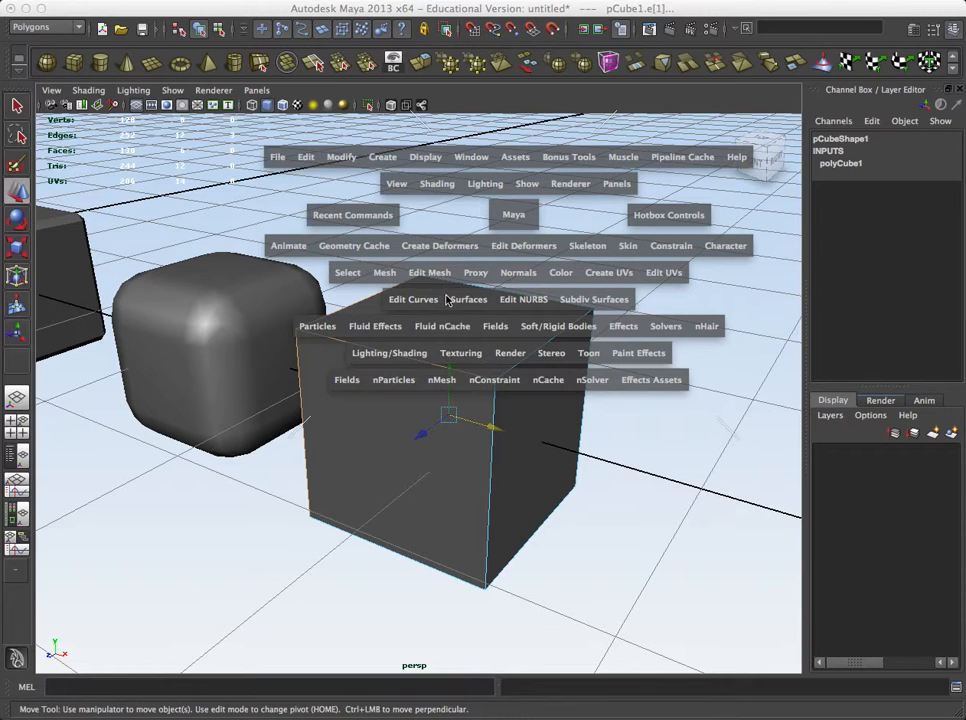
{"action": "mouse_move", "coordinate": [538, 277]}
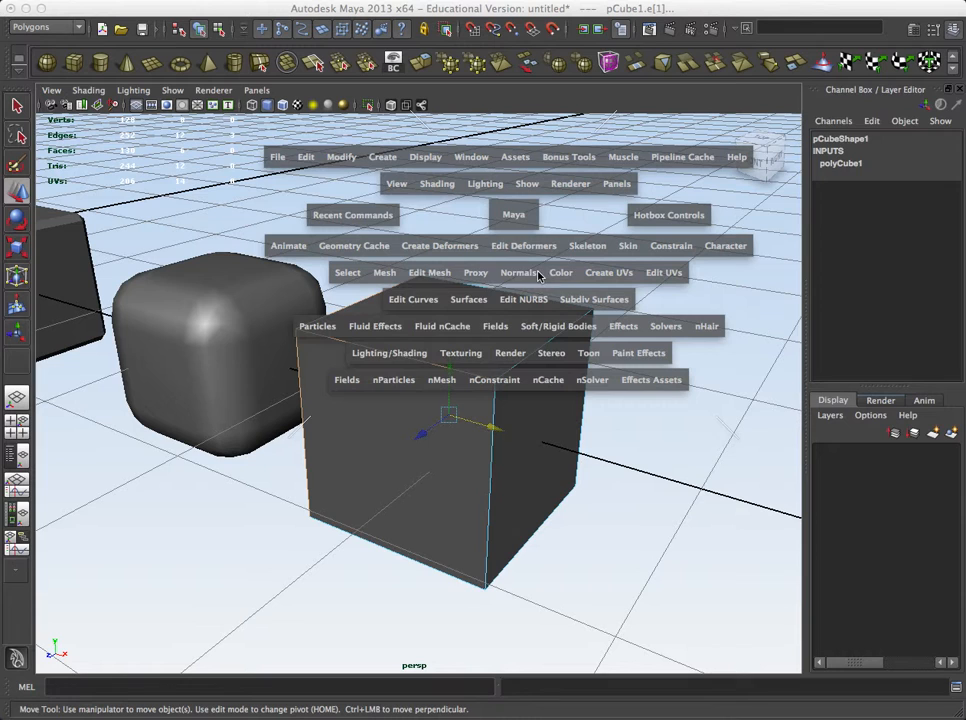
{"action": "left_click", "coordinate": [429, 272]}
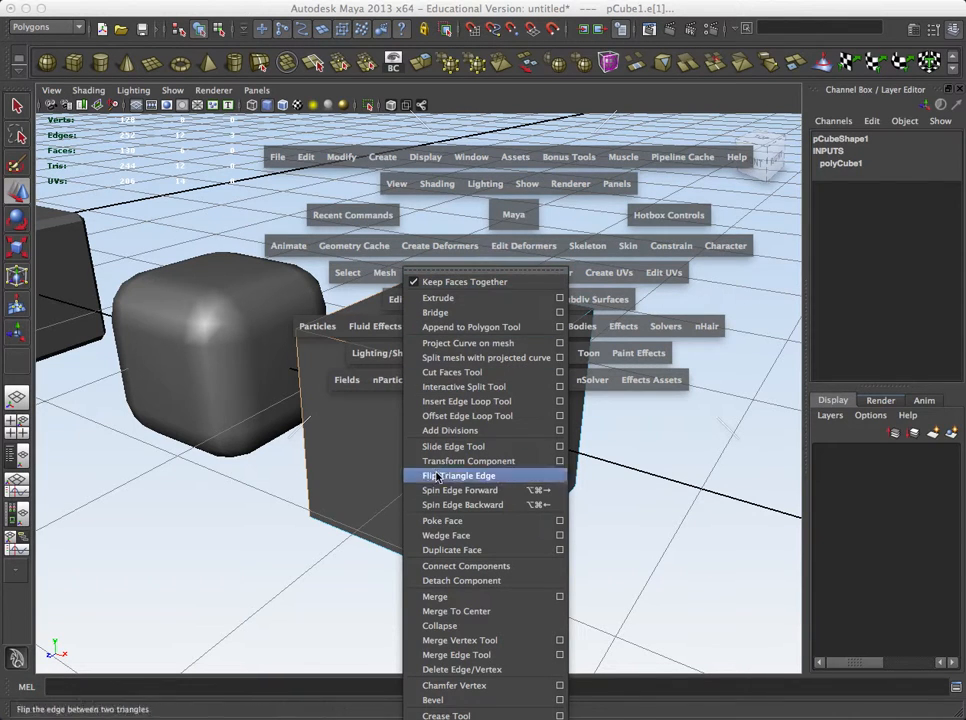
{"action": "mouse_move", "coordinate": [452, 549]}
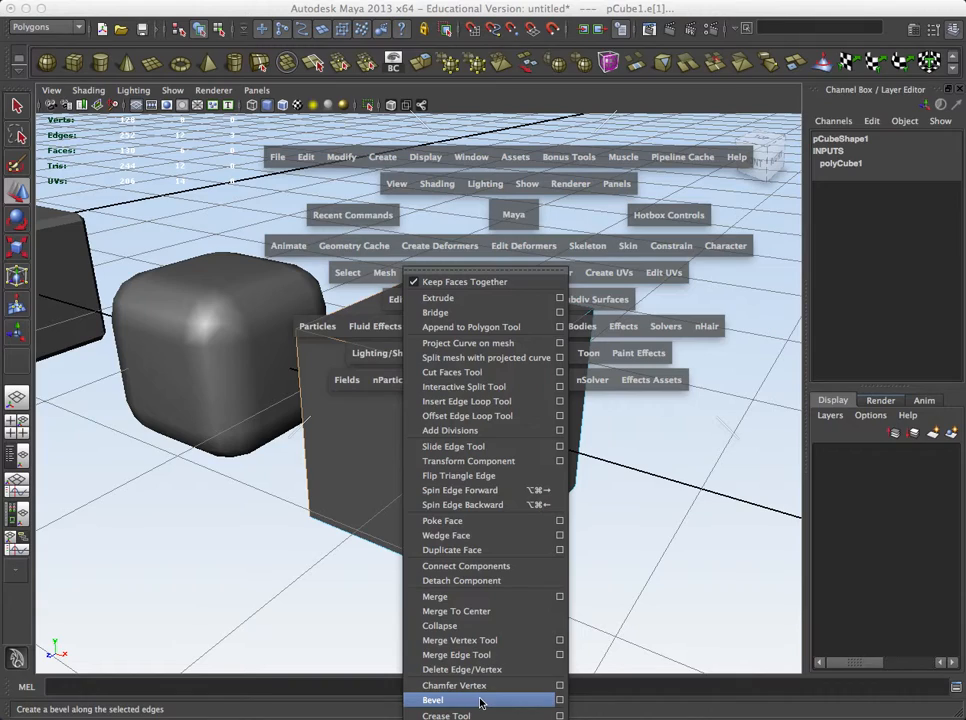
{"action": "left_click", "coordinate": [432, 699]}
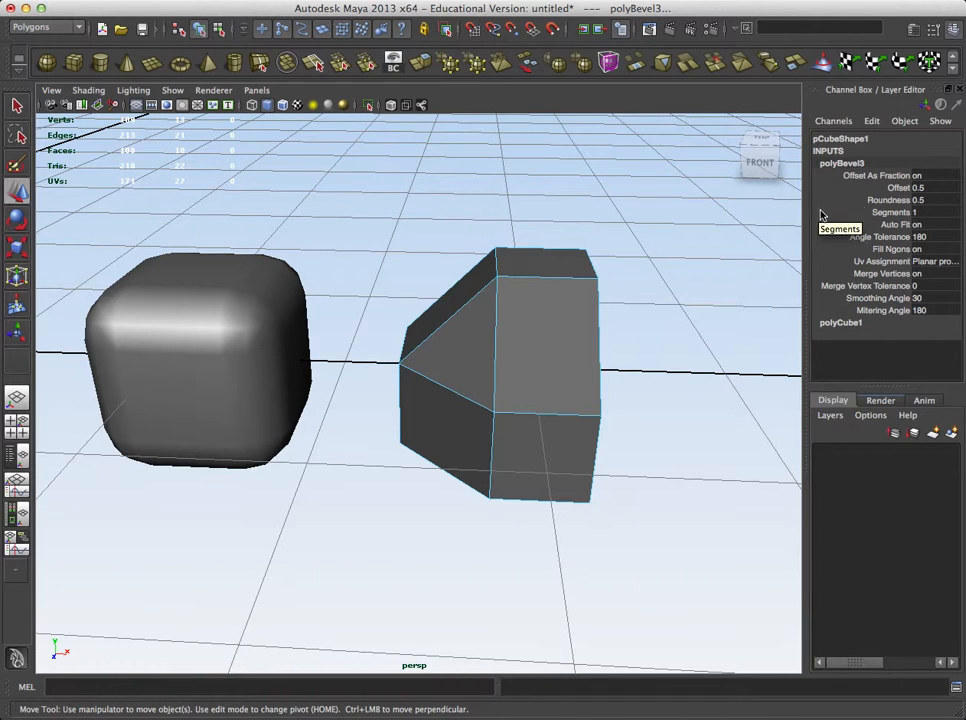
Step: Set polyBevel3 Offset to 0.1 and Segments to 2, inspecting the rounded edge from several angles
{"action": "left_click", "coordinate": [895, 187]}
{"action": "type", "text": "0.1"}
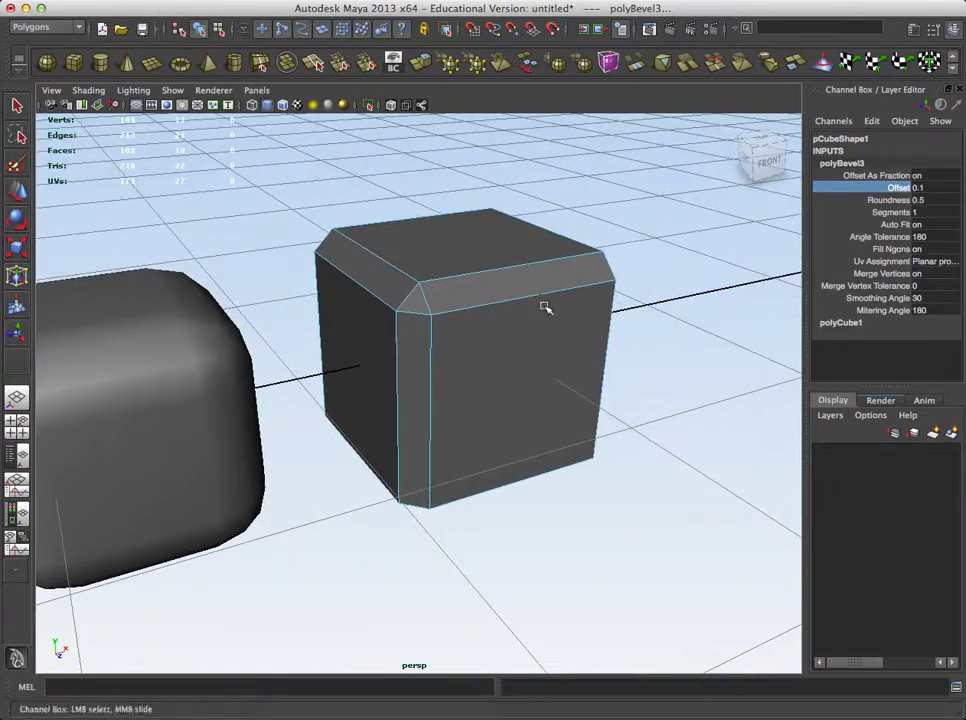
{"action": "left_click_drag", "start_coordinate": [545, 308], "coordinate": [533, 348]}
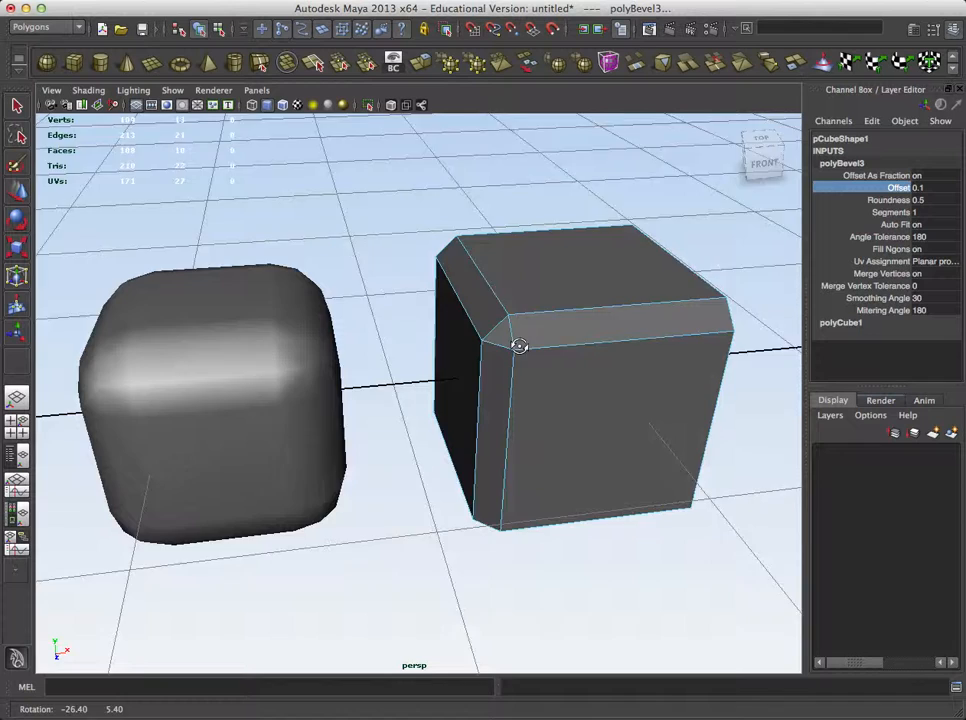
{"action": "left_click", "coordinate": [888, 248]}
{"action": "type", "text": "2"}
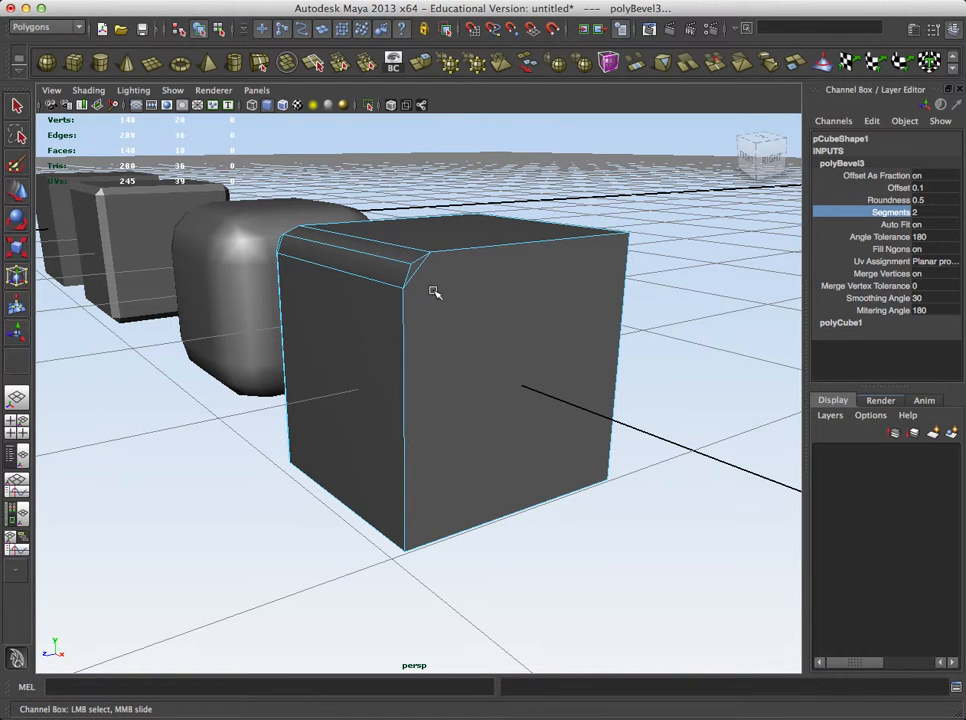
{"action": "left_click_drag", "start_coordinate": [435, 290], "coordinate": [520, 317]}
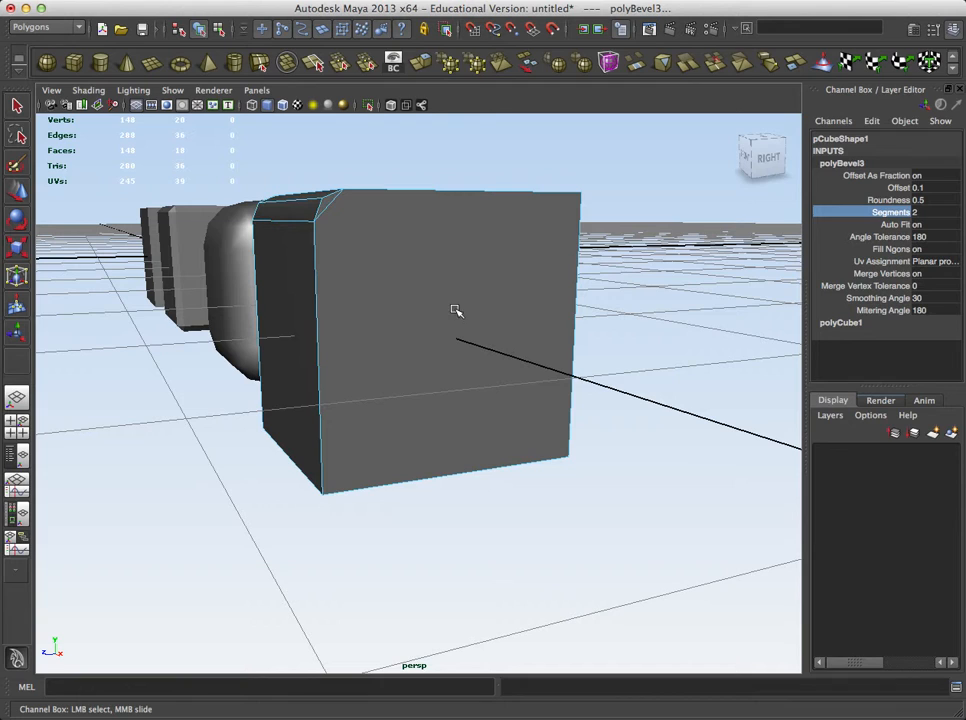
{"action": "mouse_move", "coordinate": [325, 200]}
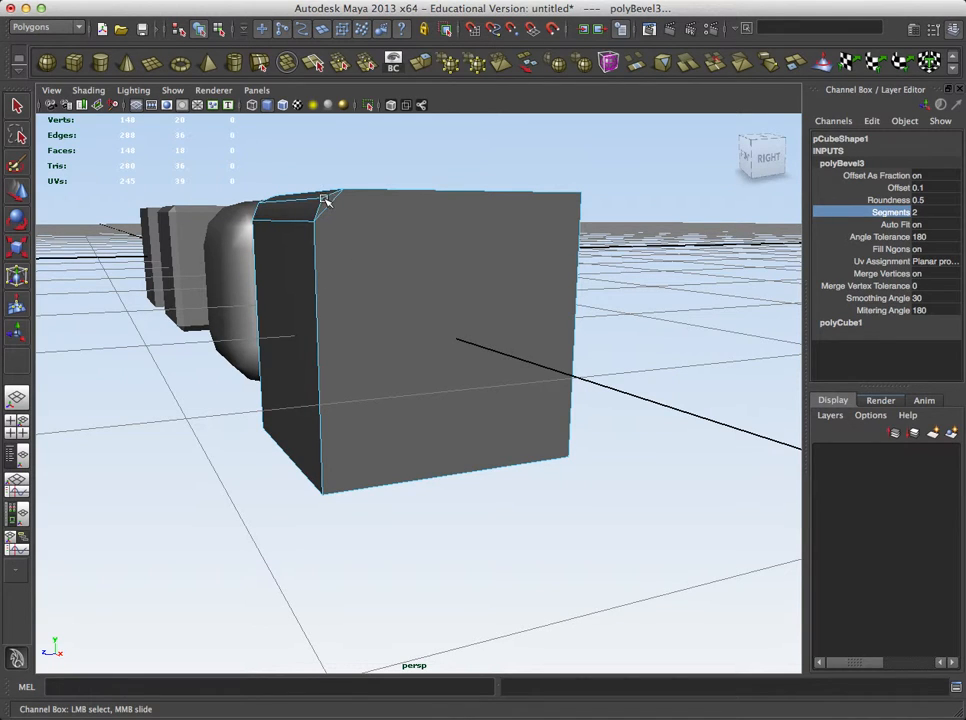
{"action": "mouse_move", "coordinate": [315, 230]}
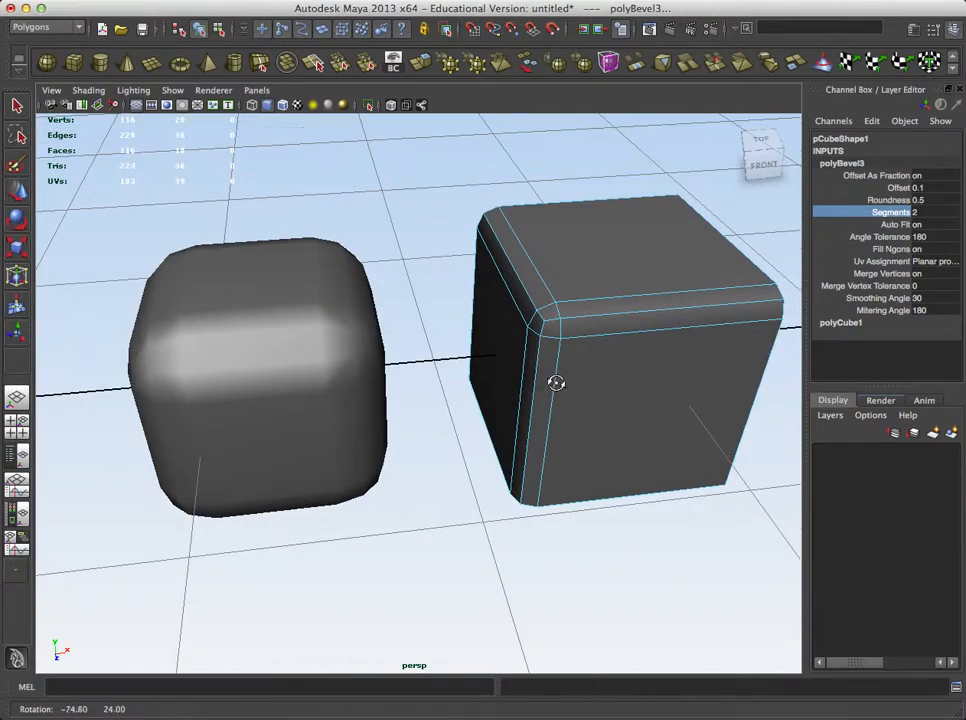
{"action": "left_click_drag", "start_coordinate": [556, 383], "coordinate": [462, 307]}
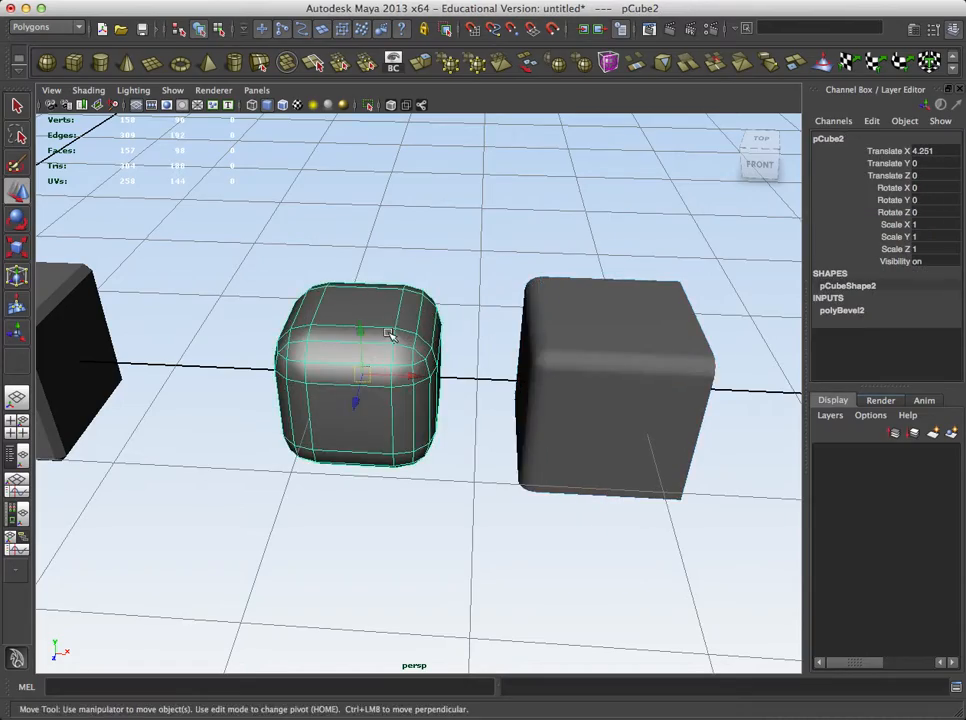
Step: Orbit the camera around pCube2 to view its flat beveled corner from the side
{"action": "left_click_drag", "start_coordinate": [390, 335], "coordinate": [493, 275]}
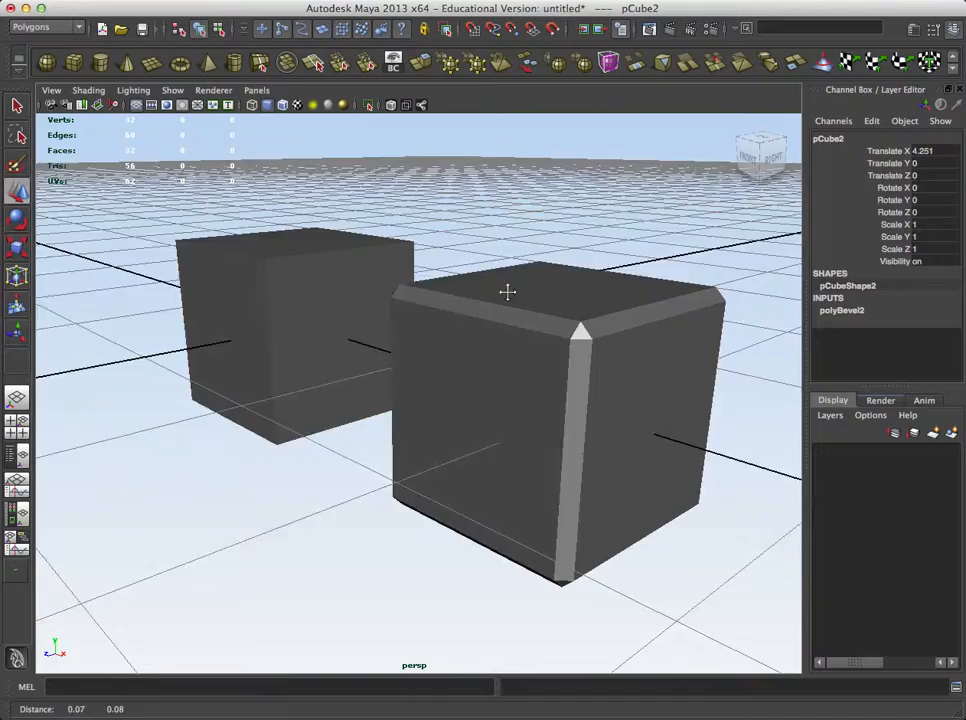
{"action": "left_click_drag", "start_coordinate": [507, 292], "coordinate": [509, 265]}
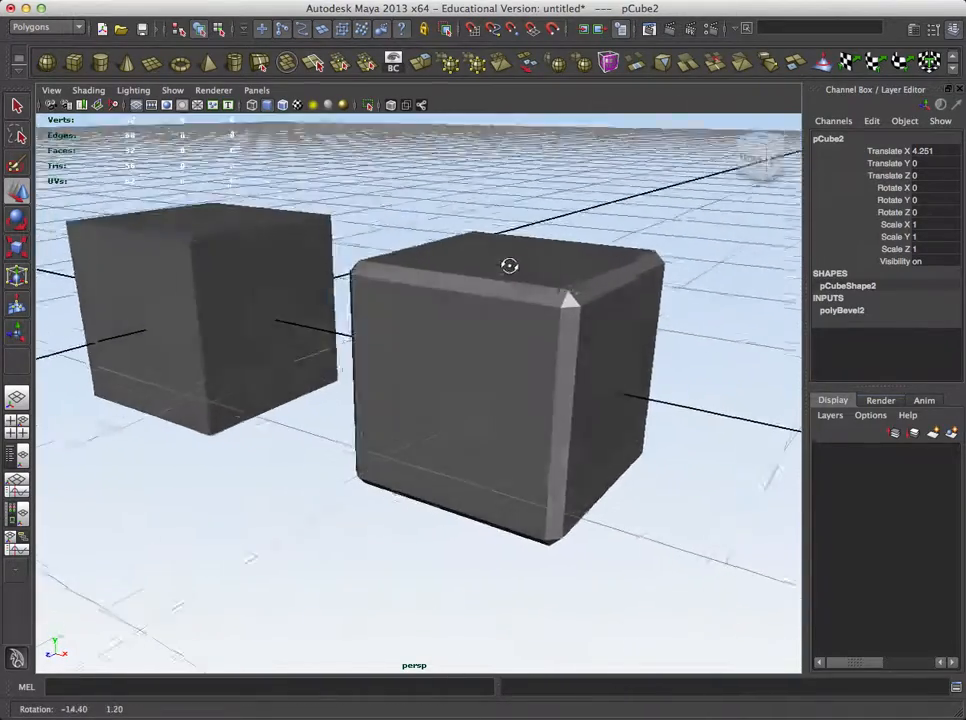
{"action": "left_click_drag", "start_coordinate": [510, 266], "coordinate": [443, 255]}
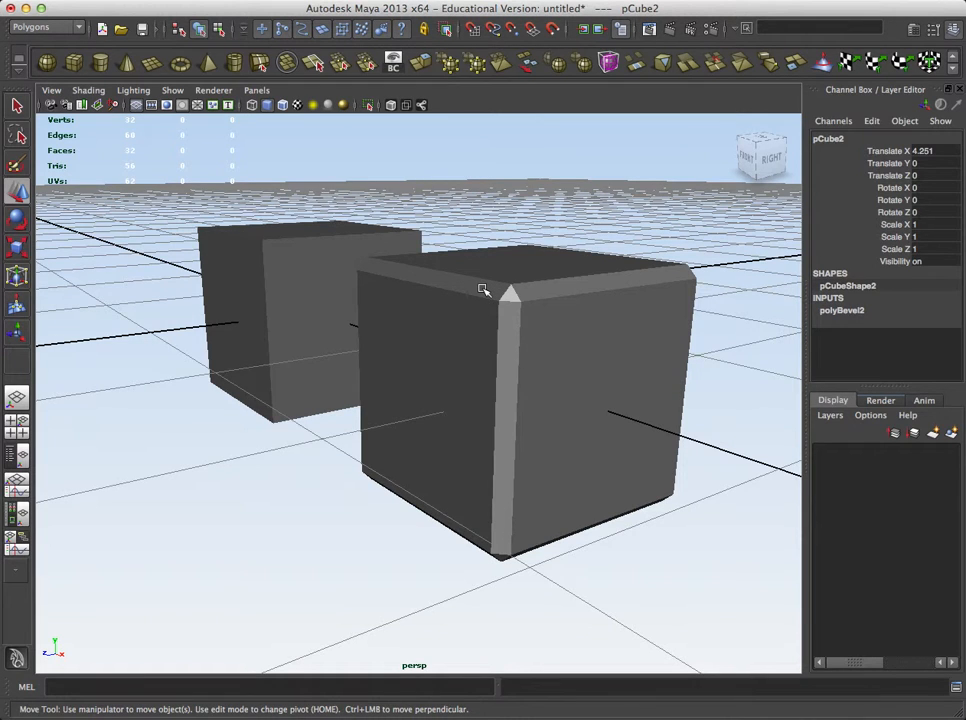
{"action": "mouse_move", "coordinate": [403, 298]}
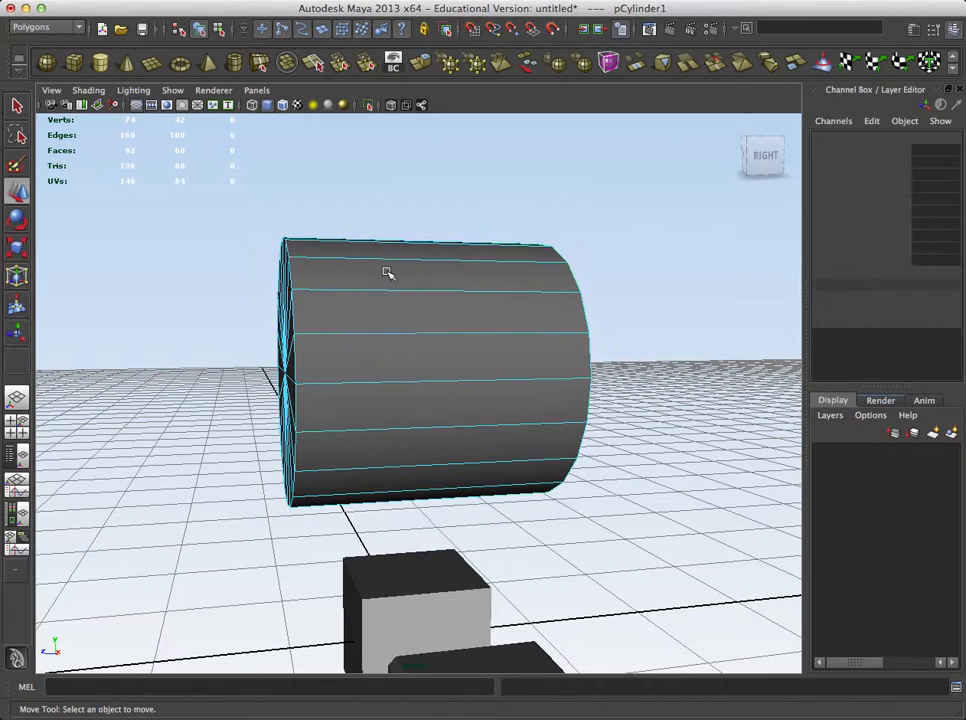
Step: Set polyCylinder1 Subdivisions Axis to 8 in the Channel Box
{"action": "left_click", "coordinate": [388, 273]}
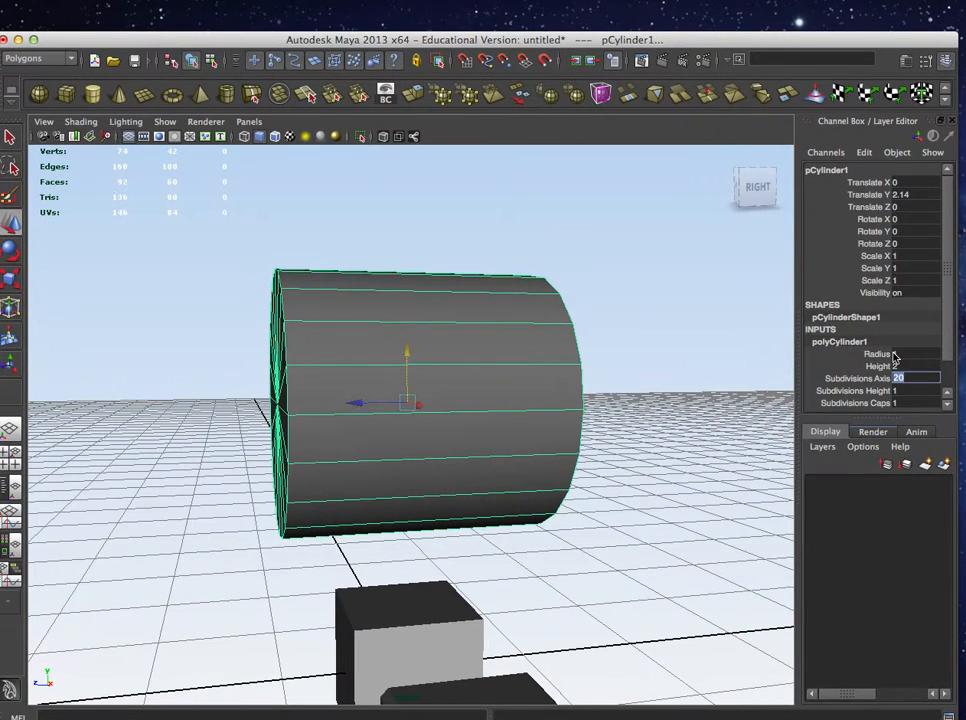
{"action": "type", "text": "8"}
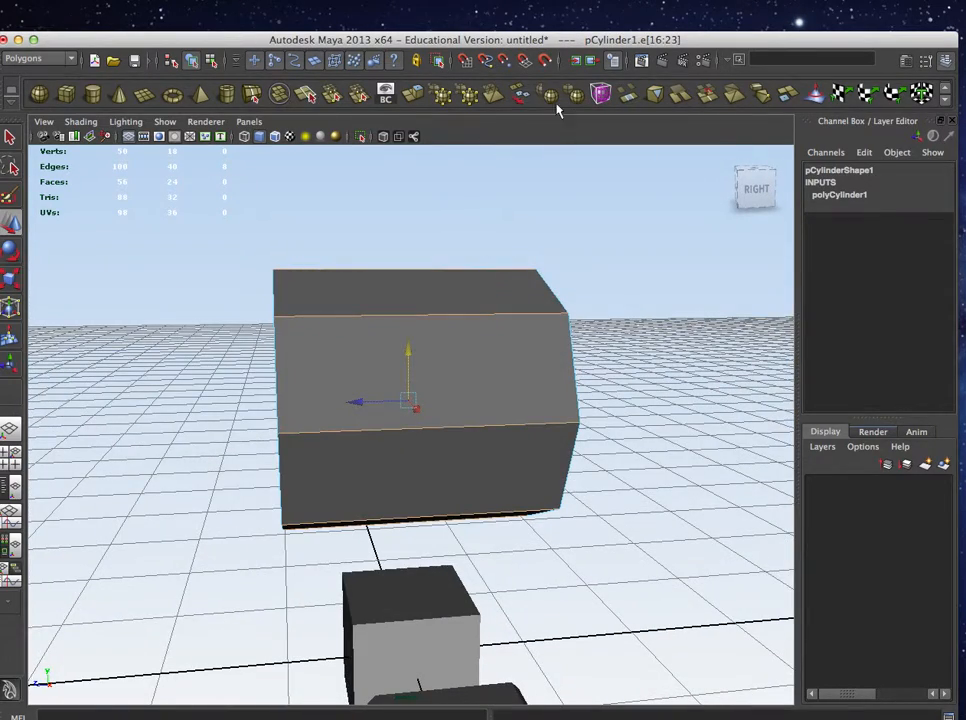
{"action": "mouse_move", "coordinate": [358, 496]}
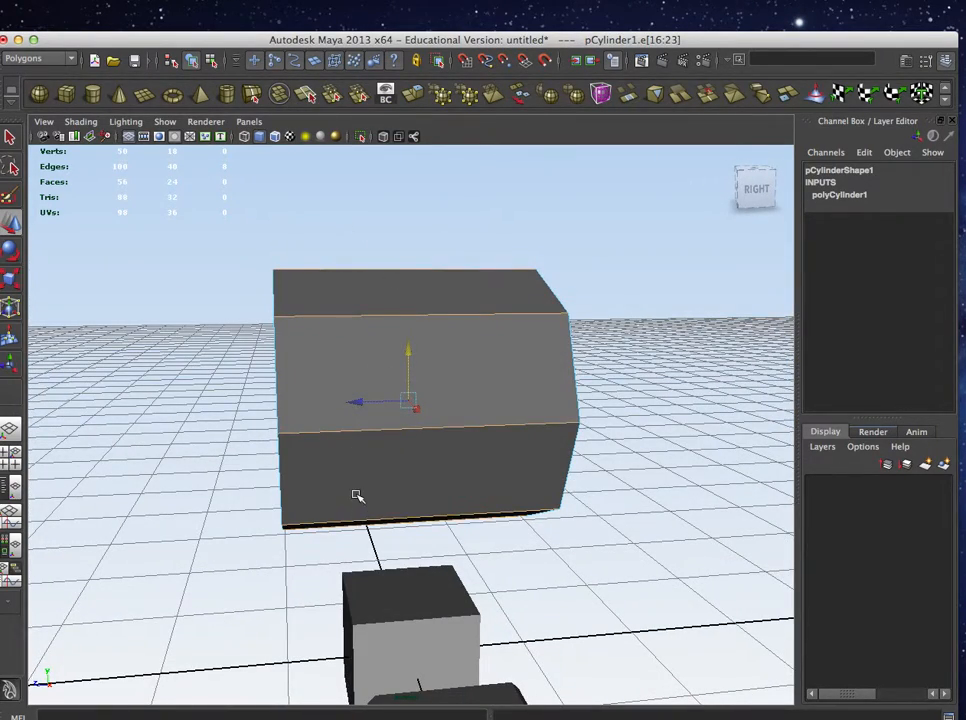
Step: Apply Normals > Soften Edge to the cylinder's side edges and orbit to check the shading
{"action": "key", "text": "space"}
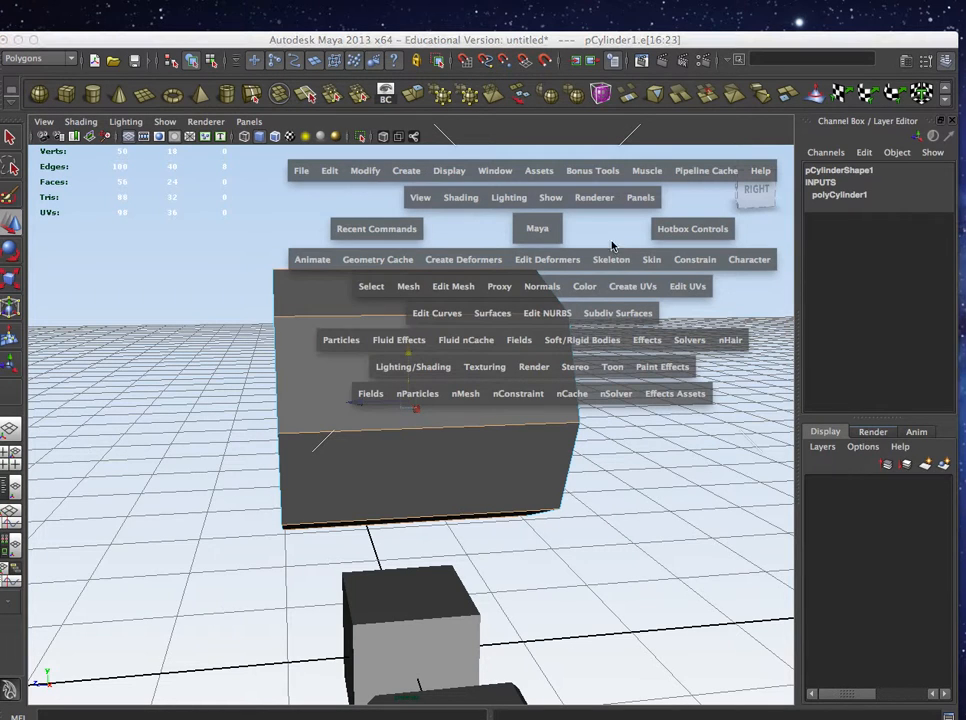
{"action": "mouse_move", "coordinate": [510, 270]}
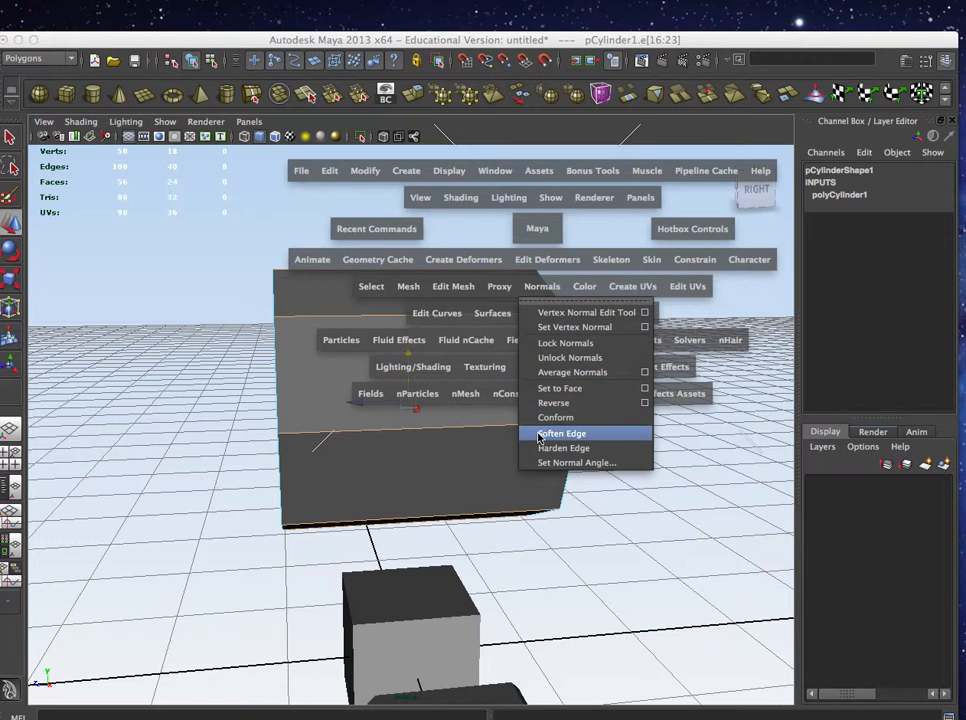
{"action": "left_click", "coordinate": [561, 433]}
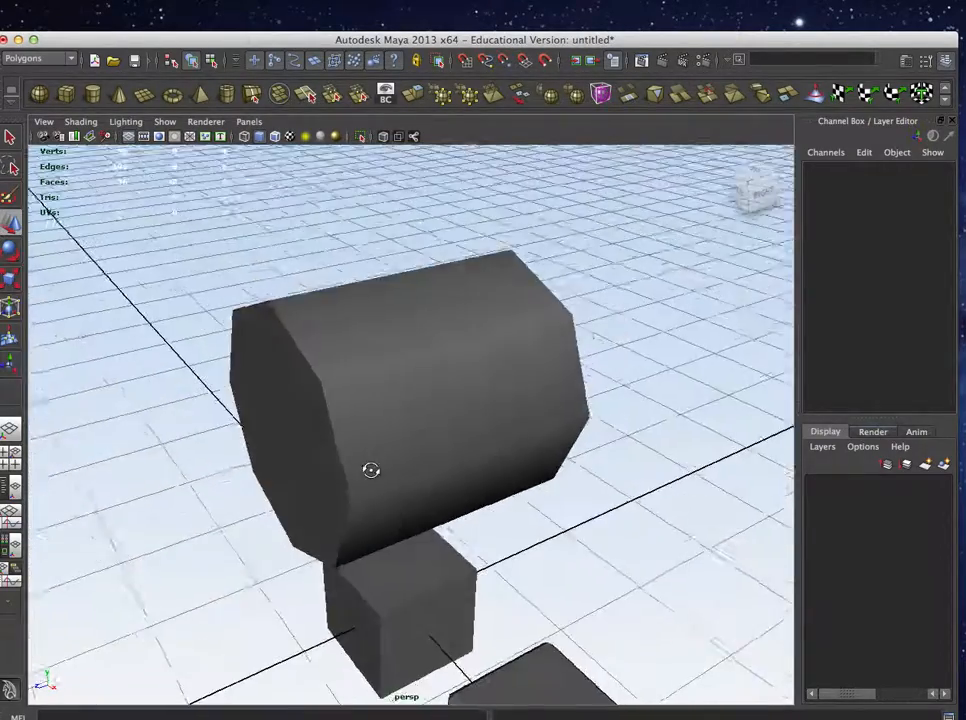
{"action": "left_click_drag", "start_coordinate": [371, 470], "coordinate": [637, 447]}
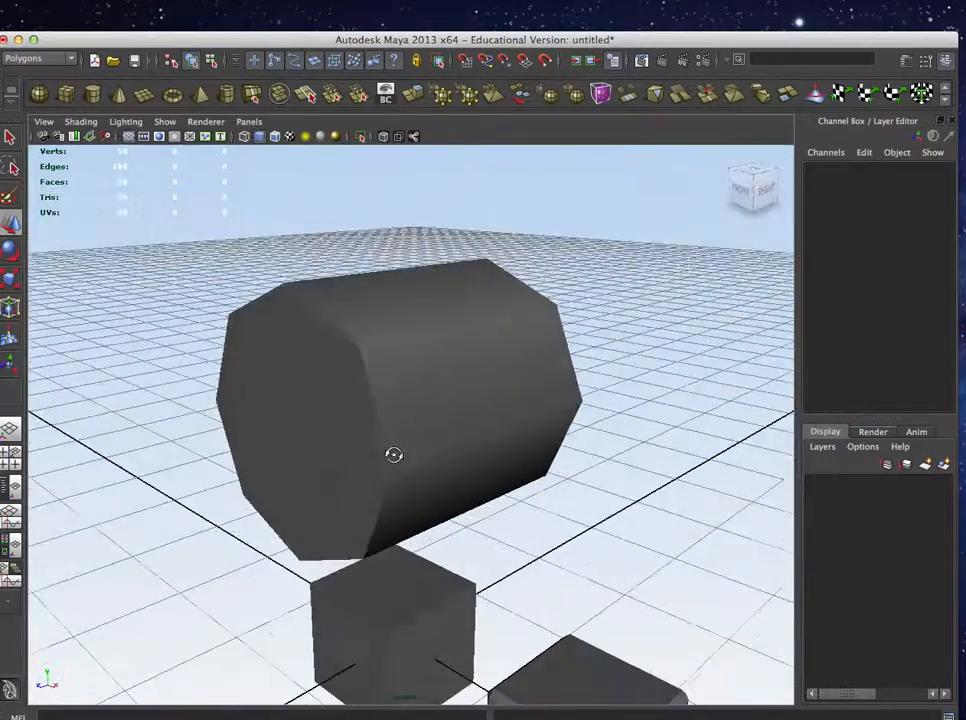
{"action": "left_click_drag", "start_coordinate": [393, 455], "coordinate": [403, 388]}
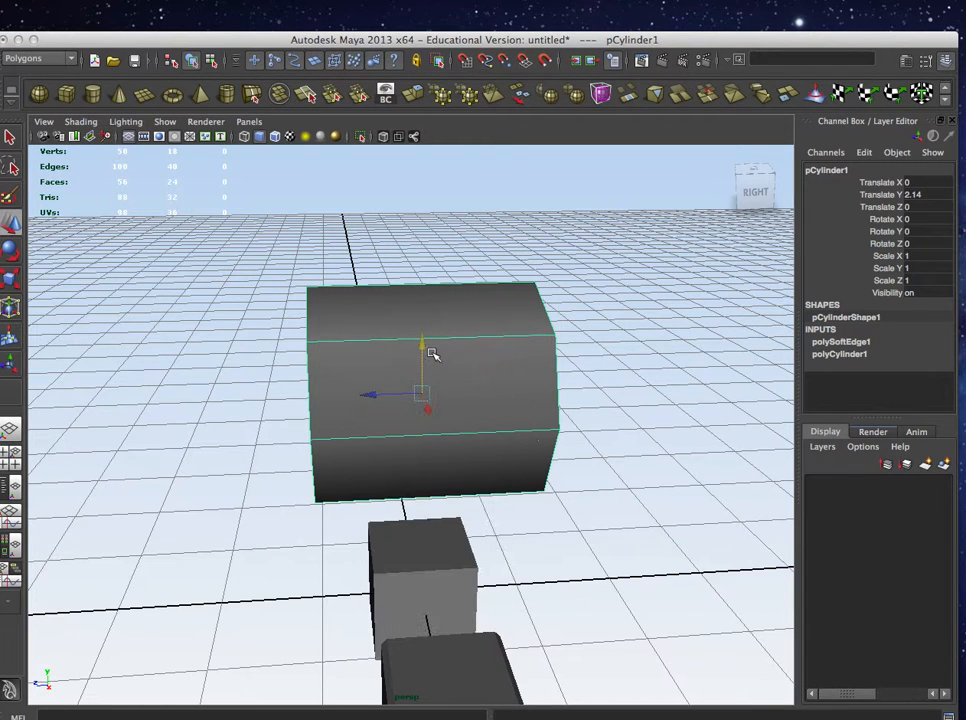
Step: Split the cylinder along a new edge ring, then apply Normals > Harden Edge to it
{"action": "right_click", "coordinate": [432, 355]}
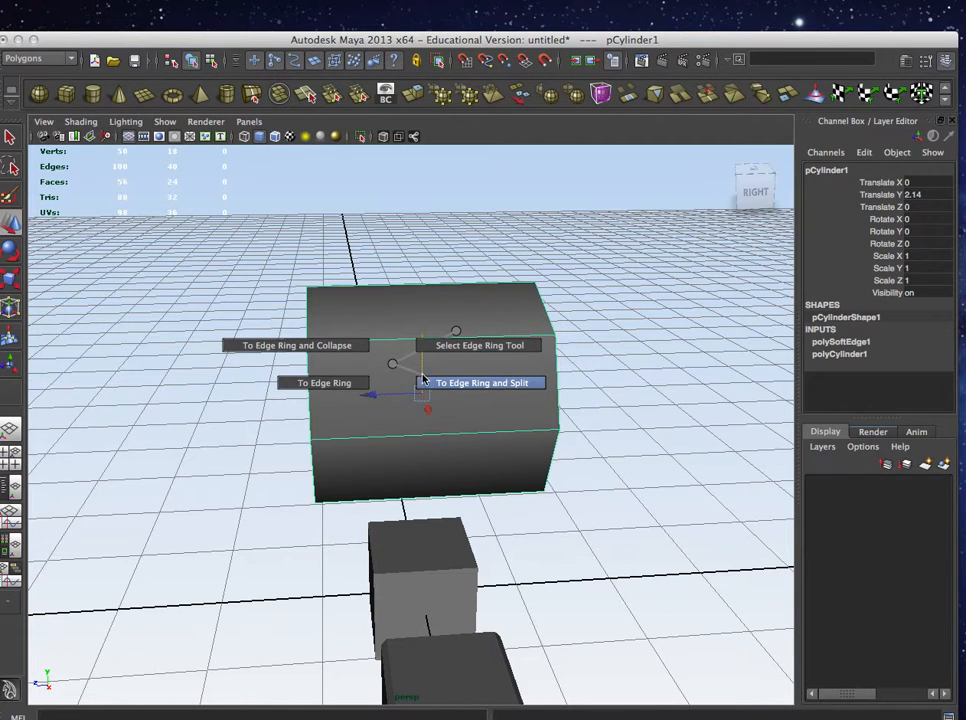
{"action": "left_click", "coordinate": [481, 382]}
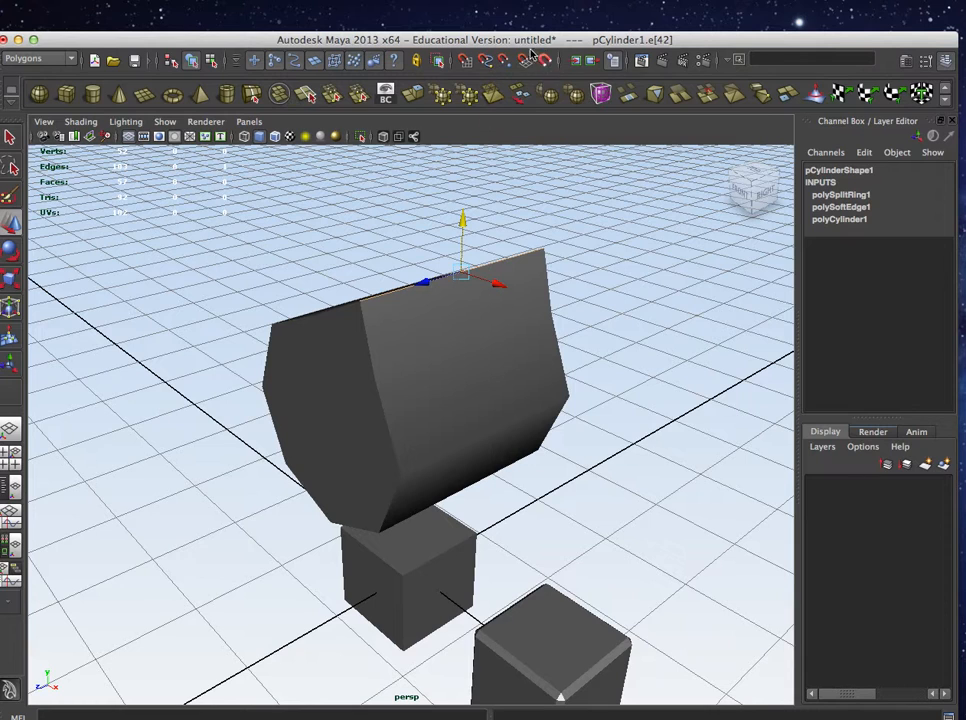
{"action": "key", "text": "space"}
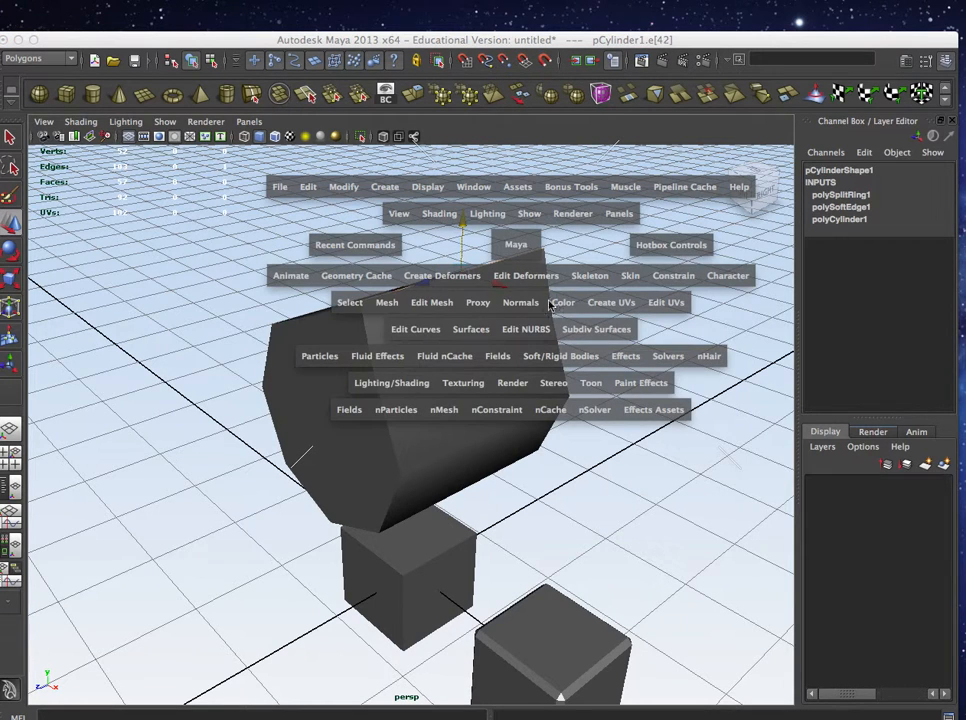
{"action": "mouse_move", "coordinate": [600, 367]}
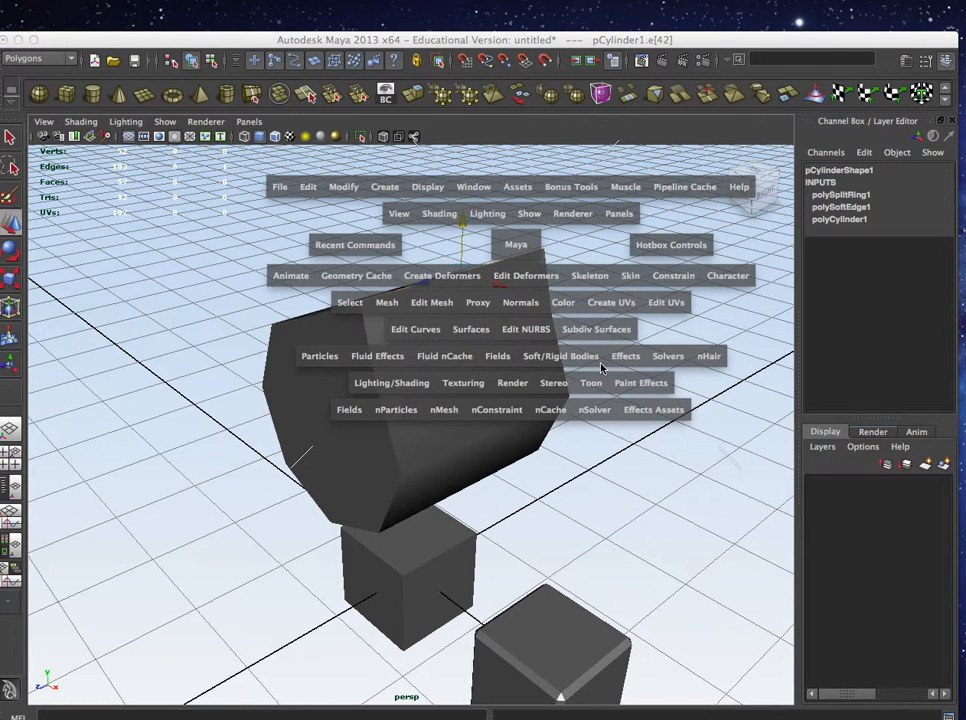
{"action": "mouse_move", "coordinate": [530, 317]}
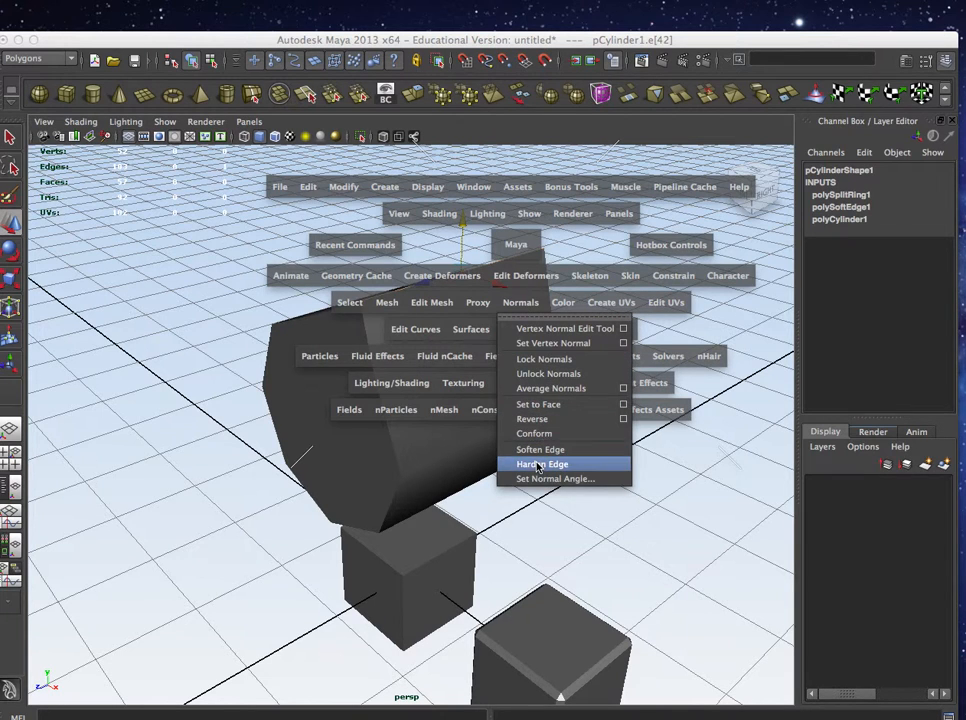
{"action": "left_click", "coordinate": [542, 463]}
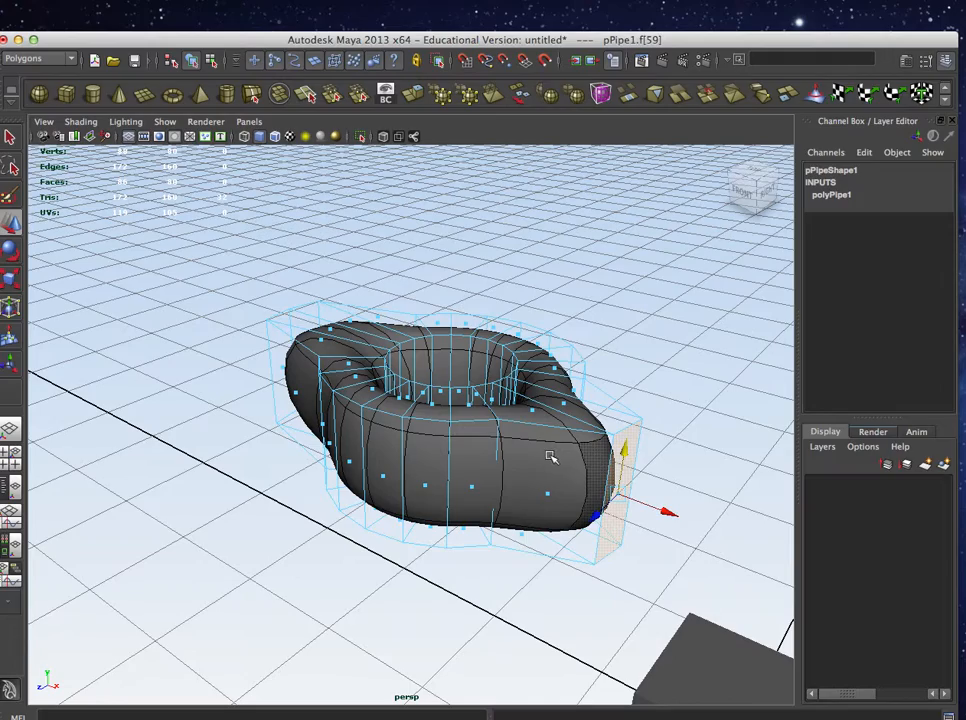
{"action": "mouse_move", "coordinate": [557, 419]}
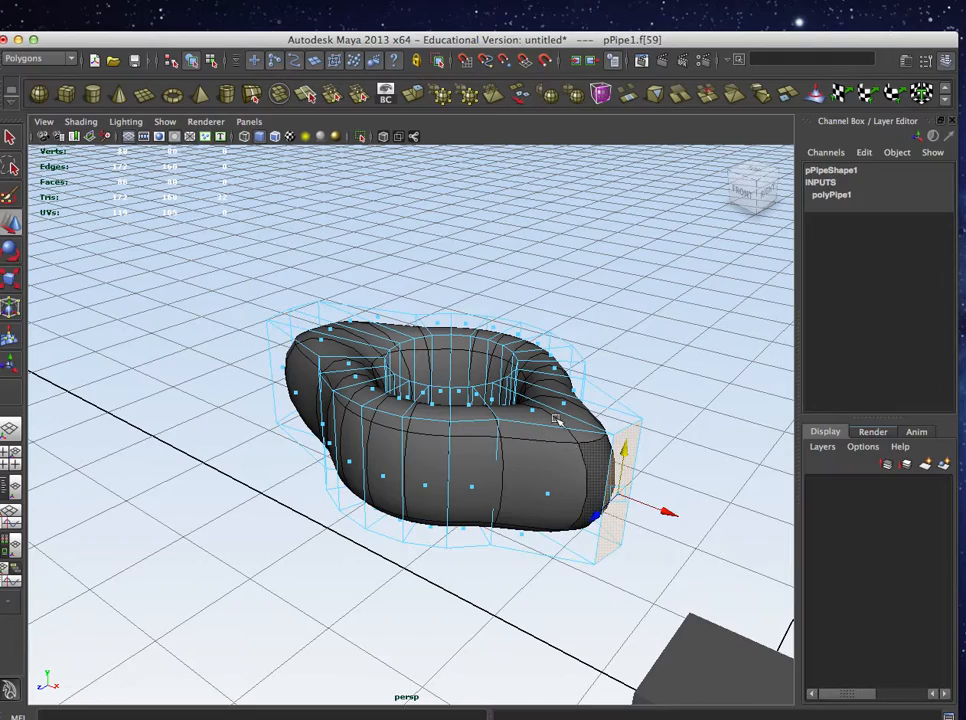
Step: Drag the selected pipe faces outward to push out lobes on the ring
{"action": "left_click_drag", "start_coordinate": [557, 420], "coordinate": [595, 453]}
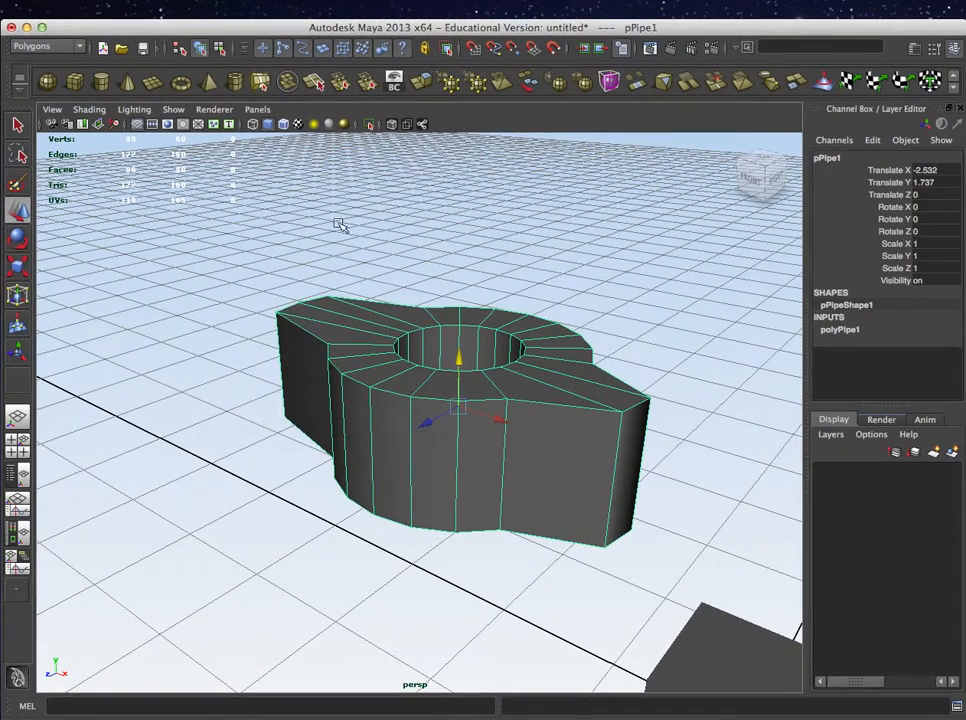
Step: Convert the pipe's smooth mesh preview to polygons via Modify > Convert, then orbit to inspect
{"action": "key", "text": "space"}
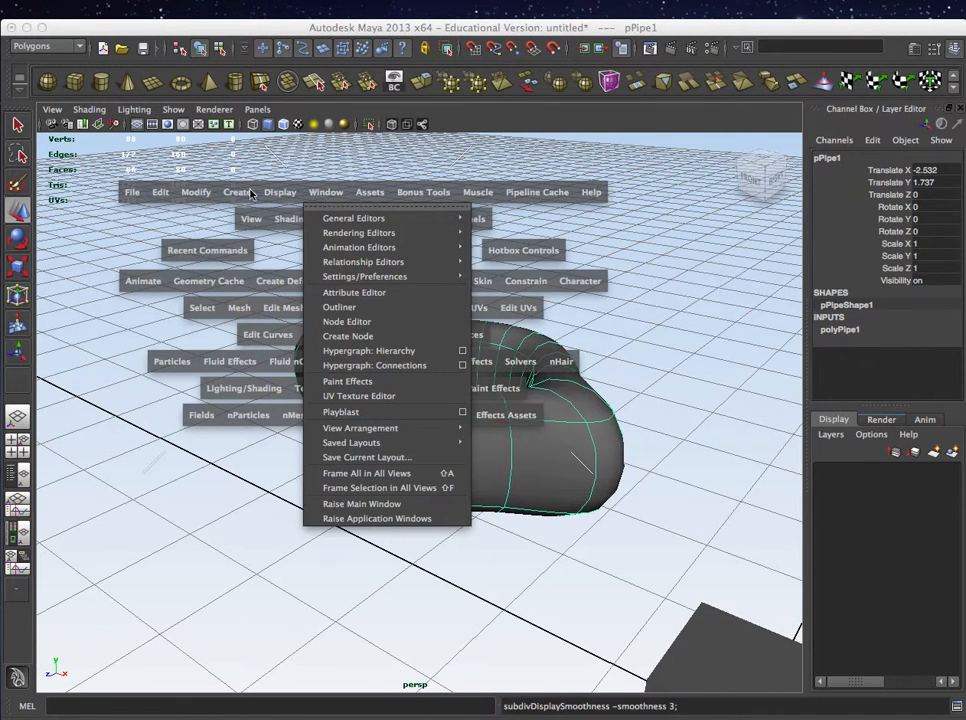
{"action": "left_click", "coordinate": [196, 192]}
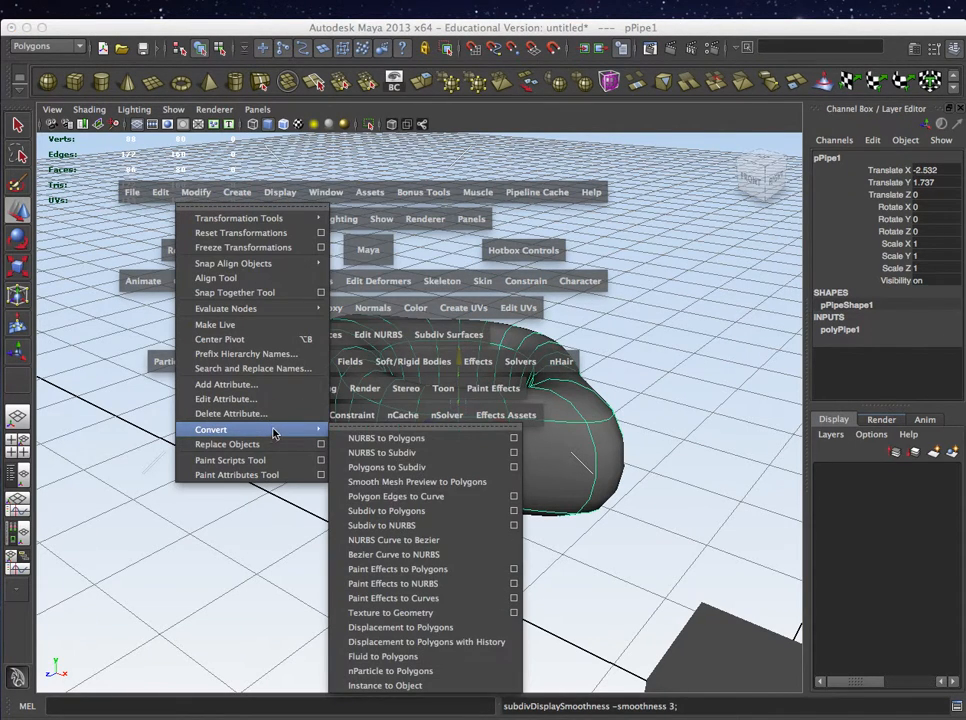
{"action": "mouse_move", "coordinate": [420, 511]}
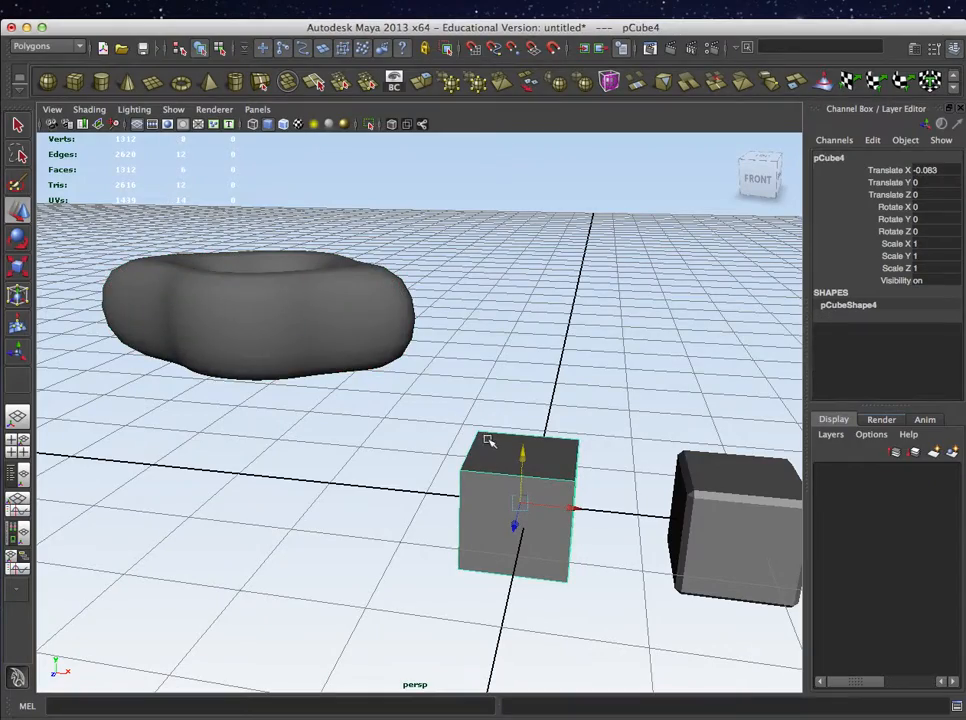
{"action": "key", "text": "3"}
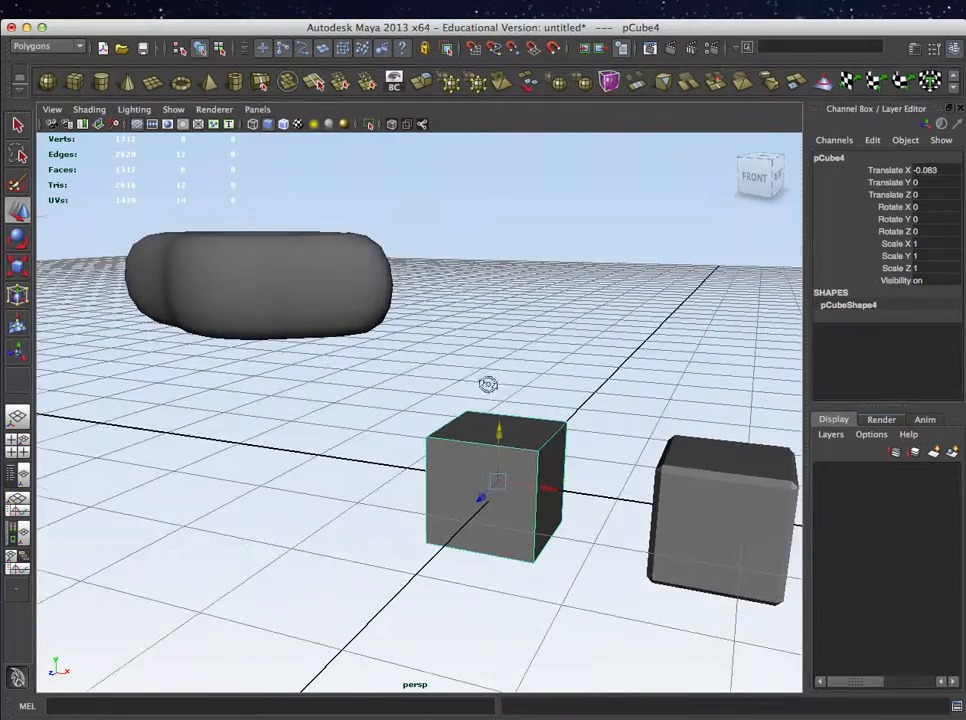
{"action": "left_click_drag", "start_coordinate": [490, 385], "coordinate": [500, 372]}
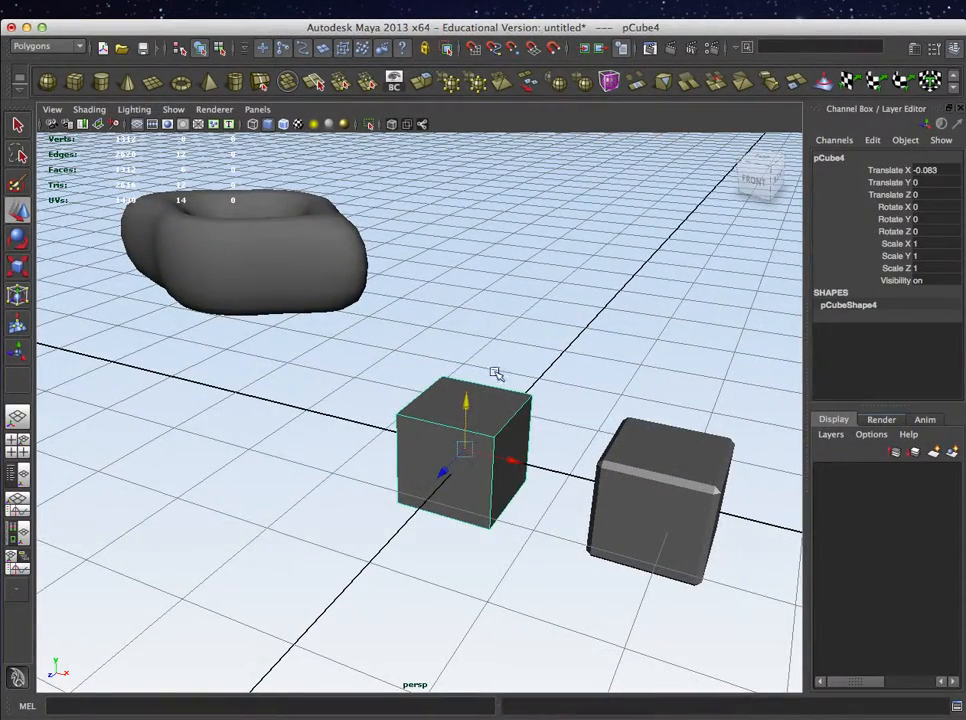